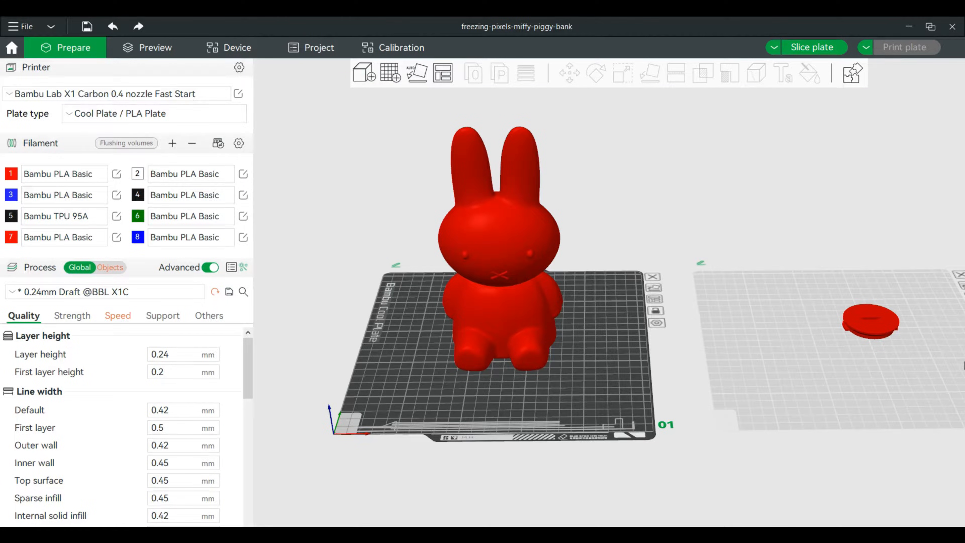
{"action": "mouse_move", "coordinate": [931, 366]}
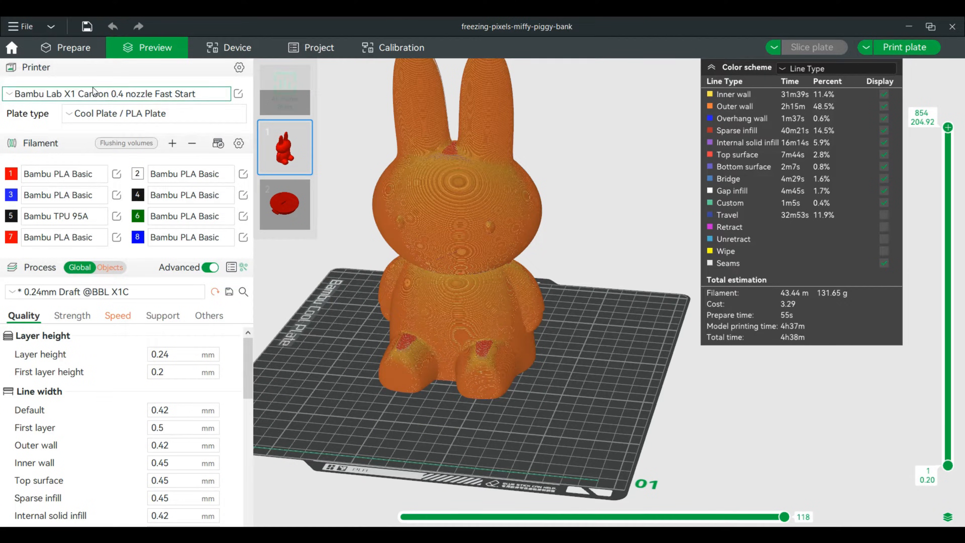
Step: Return to the Prepare view after checking the sliced Miffy plate
{"action": "left_click", "coordinate": [65, 47]}
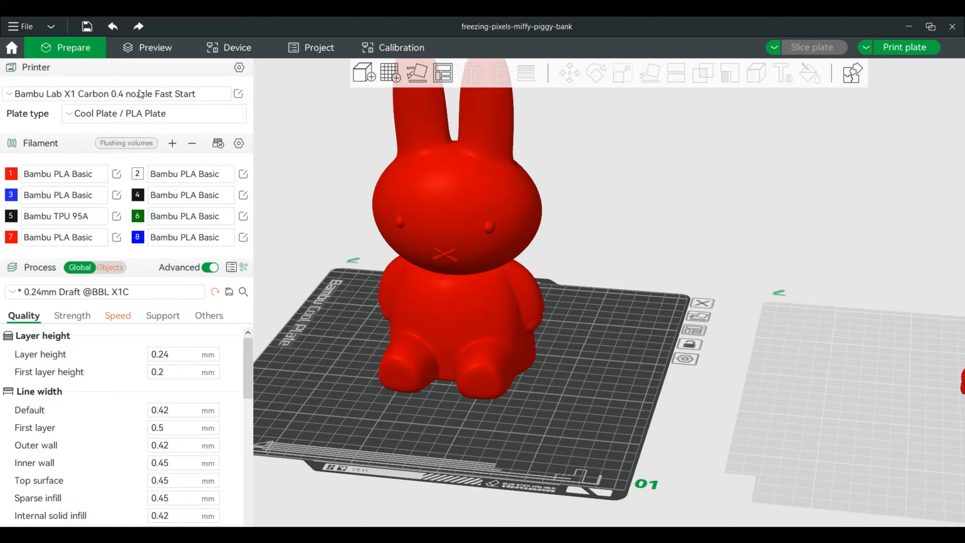
Step: Clone the Miffy model with 2 copies so three Miffys exist
{"action": "right_click", "coordinate": [463, 240]}
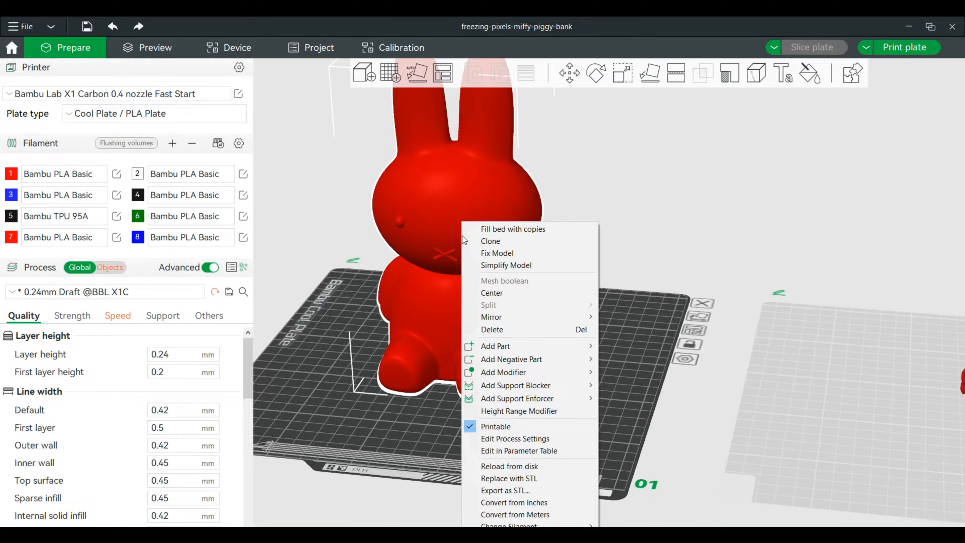
{"action": "left_click", "coordinate": [491, 242]}
{"action": "type", "text": "2"}
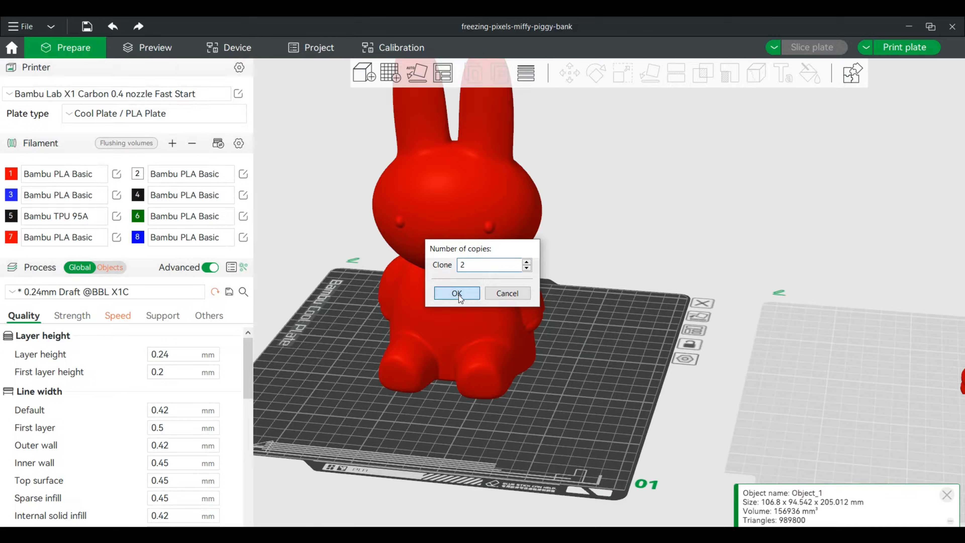
{"action": "left_click", "coordinate": [457, 294]}
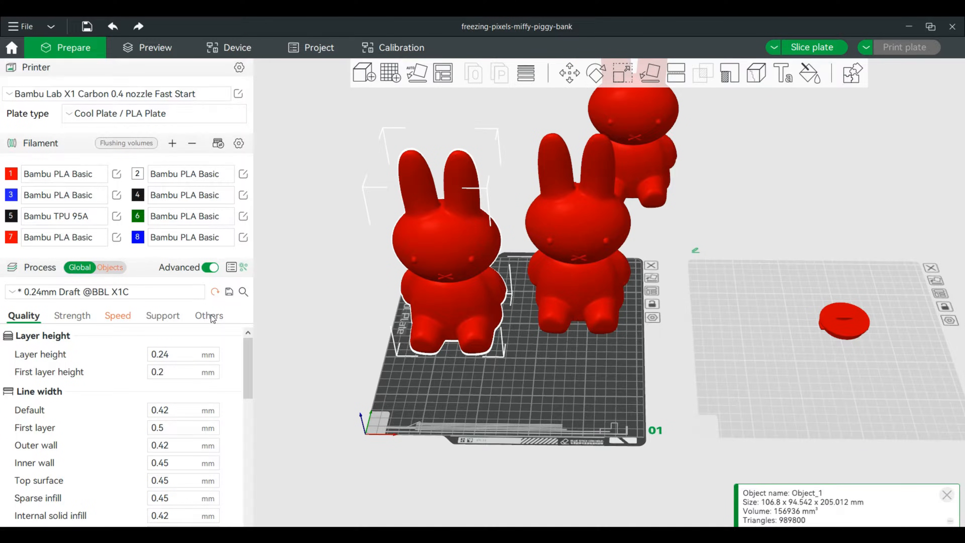
Step: Show the Fuzzy skin dropdown under Special mode in the global Others settings
{"action": "left_click", "coordinate": [207, 316]}
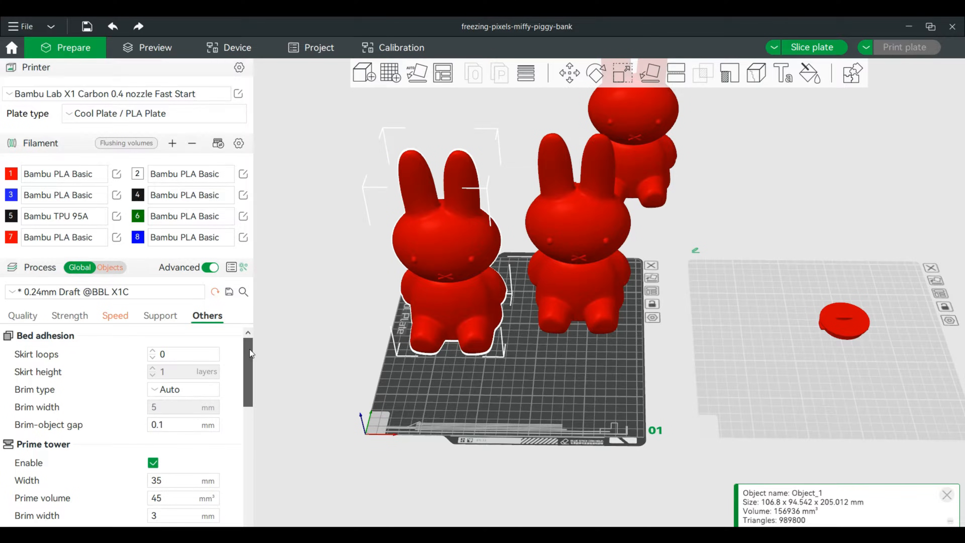
{"action": "scroll", "scroll_direction": "down", "scroll_amount": 3}
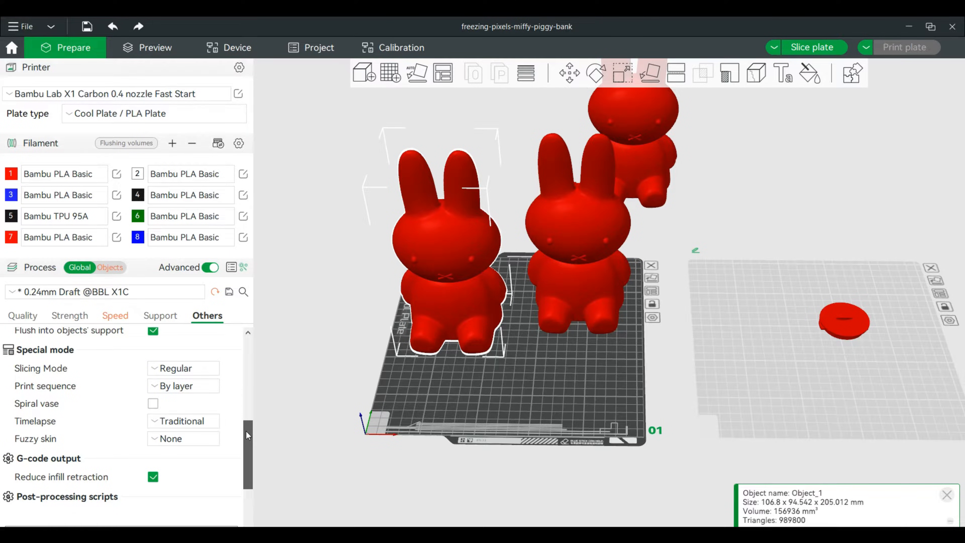
{"action": "left_click", "coordinate": [183, 438]}
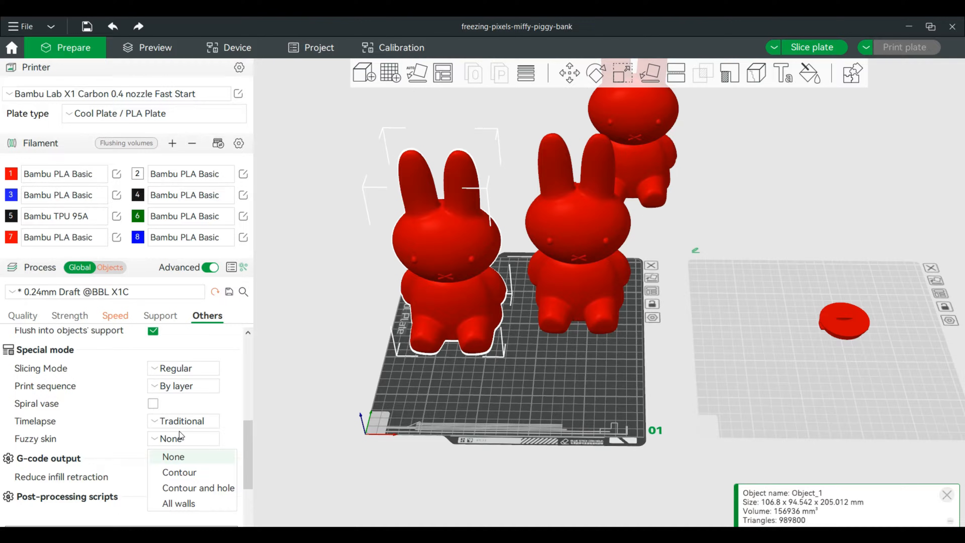
{"action": "mouse_move", "coordinate": [462, 237]}
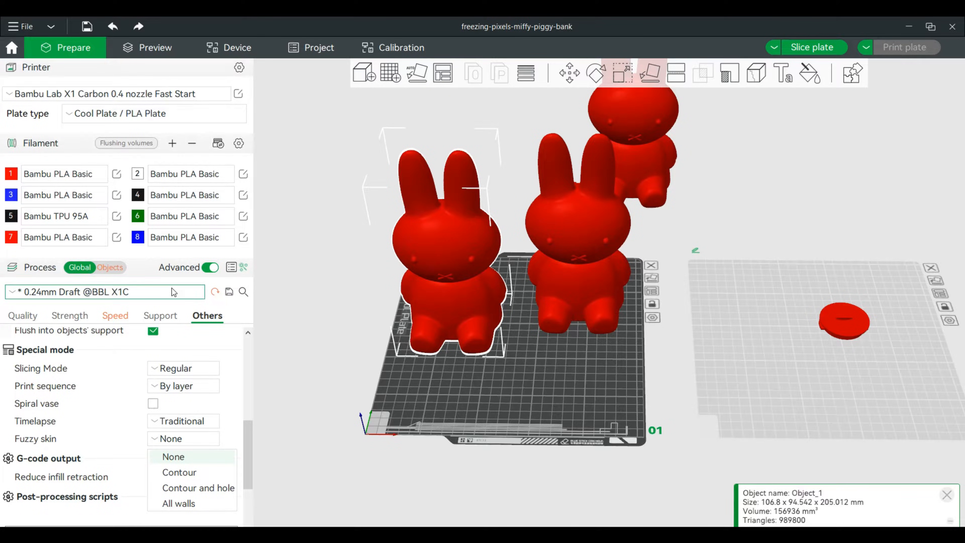
Step: In per-object settings, give the left Miffy contour-only fuzzy skin
{"action": "left_click", "coordinate": [111, 267]}
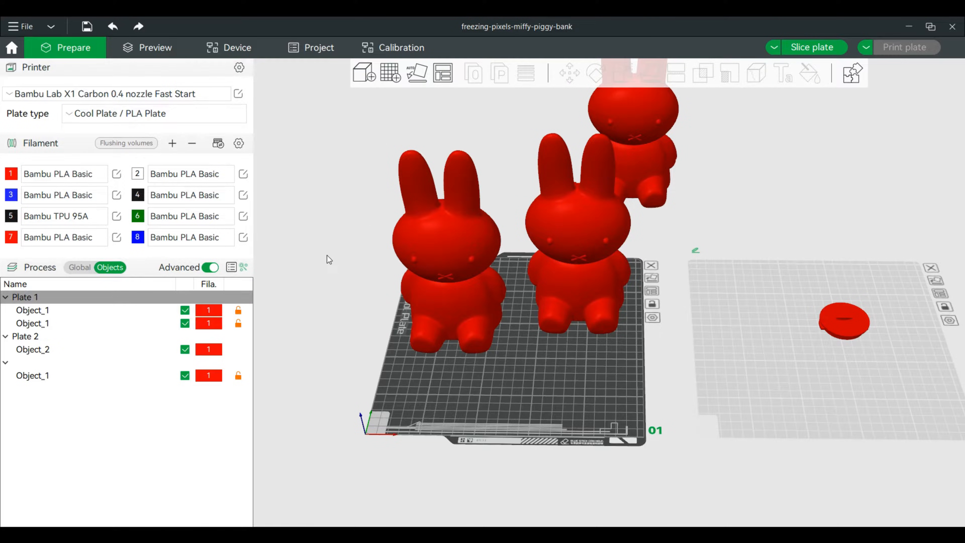
{"action": "mouse_move", "coordinate": [432, 255]}
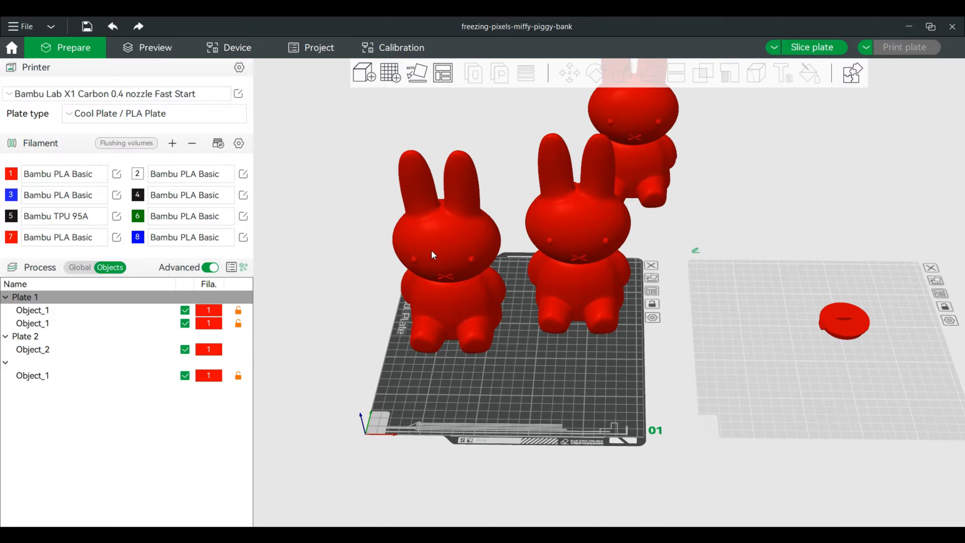
{"action": "left_click", "coordinate": [32, 323]}
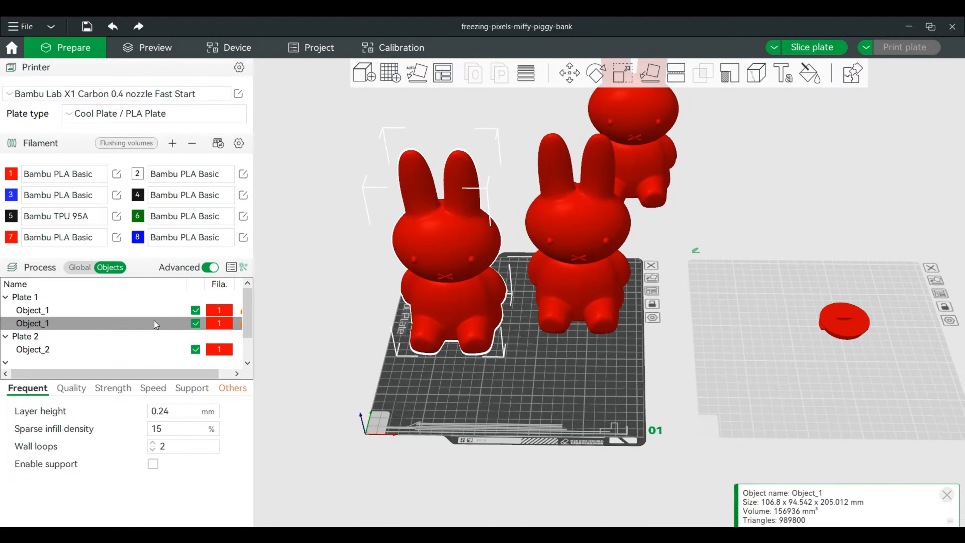
{"action": "left_click", "coordinate": [232, 388]}
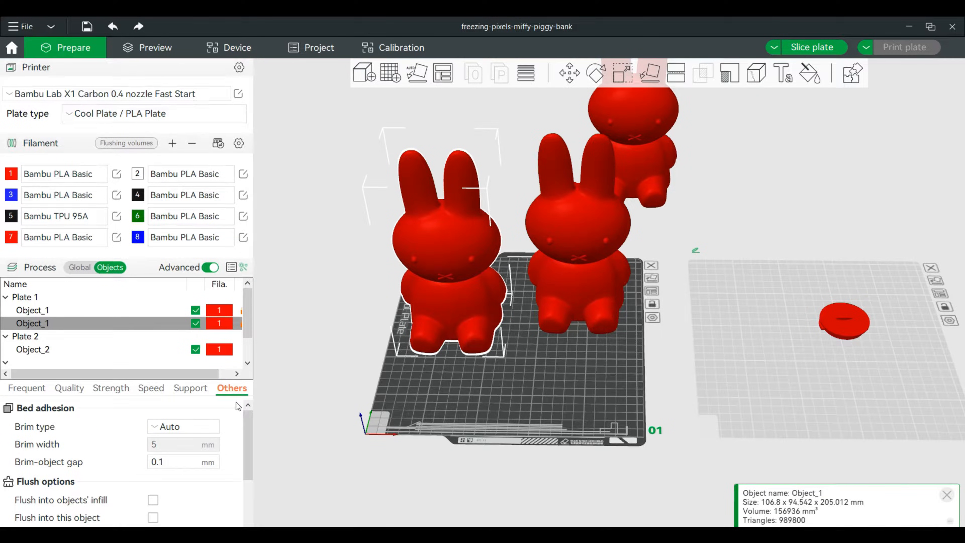
{"action": "scroll", "scroll_direction": "down", "scroll_amount": 3}
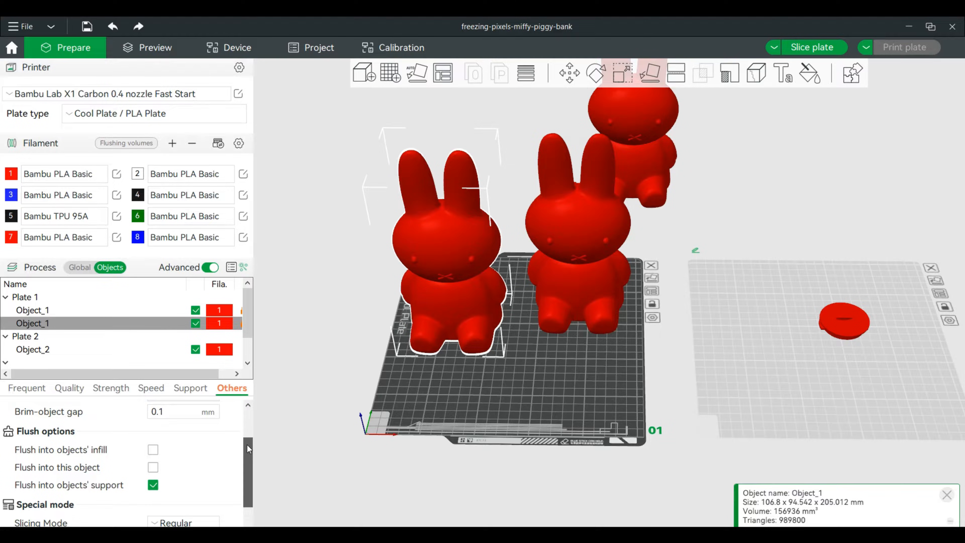
{"action": "scroll", "scroll_direction": "down", "scroll_amount": 3}
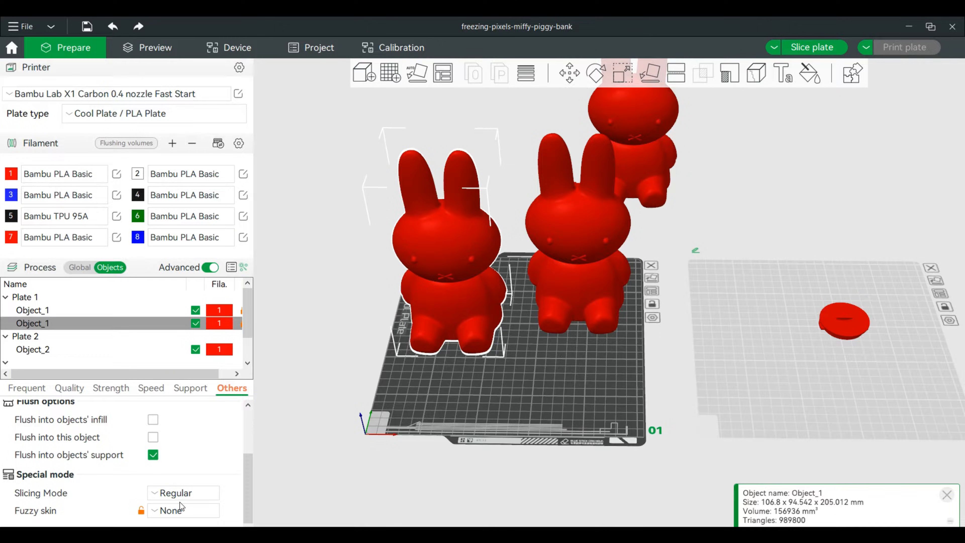
{"action": "left_click", "coordinate": [180, 510]}
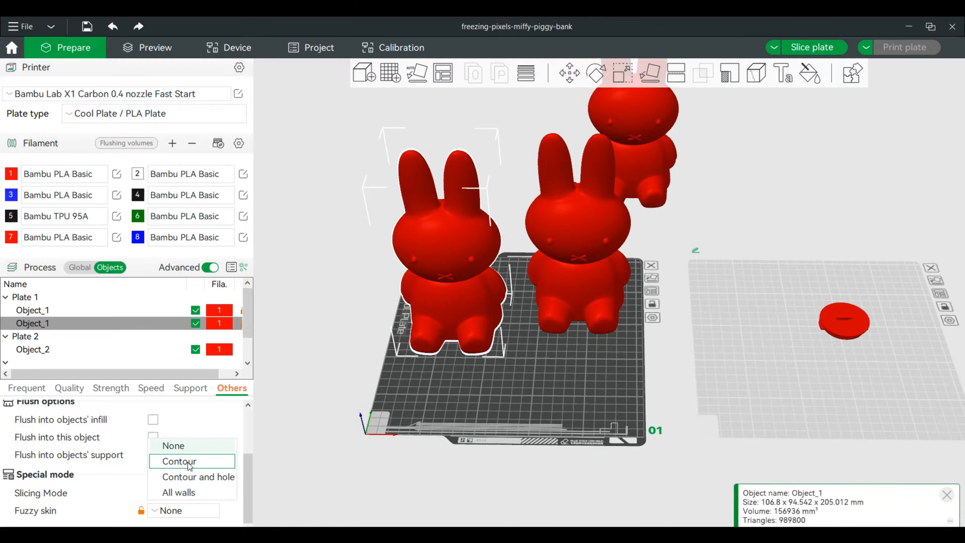
{"action": "left_click", "coordinate": [179, 461]}
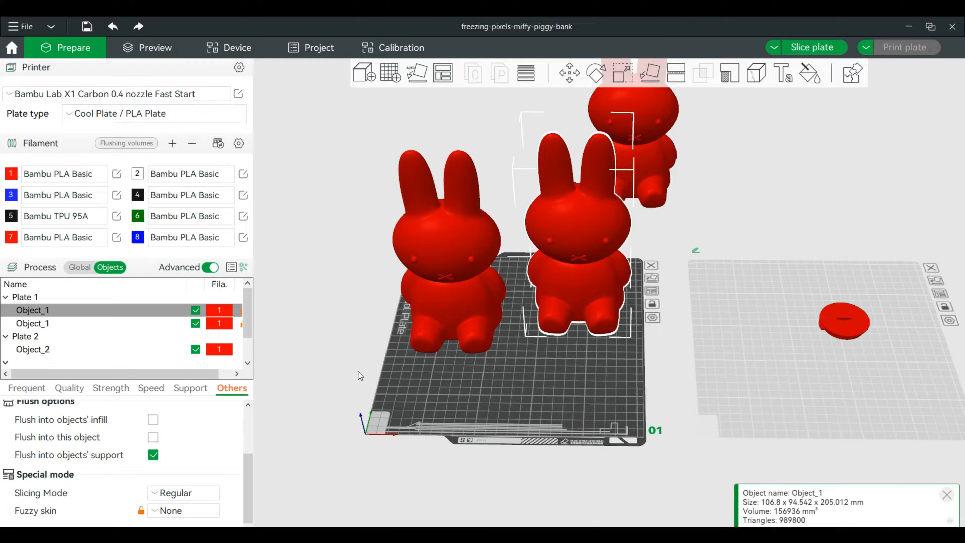
Step: Give the middle Miffy contour and hole fuzzy skin
{"action": "left_click", "coordinate": [175, 510]}
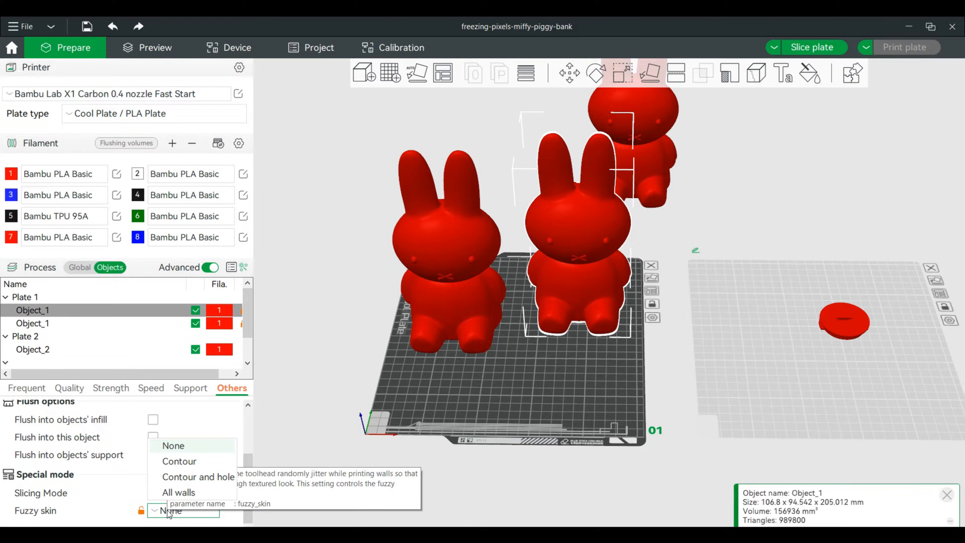
{"action": "mouse_move", "coordinate": [197, 485]}
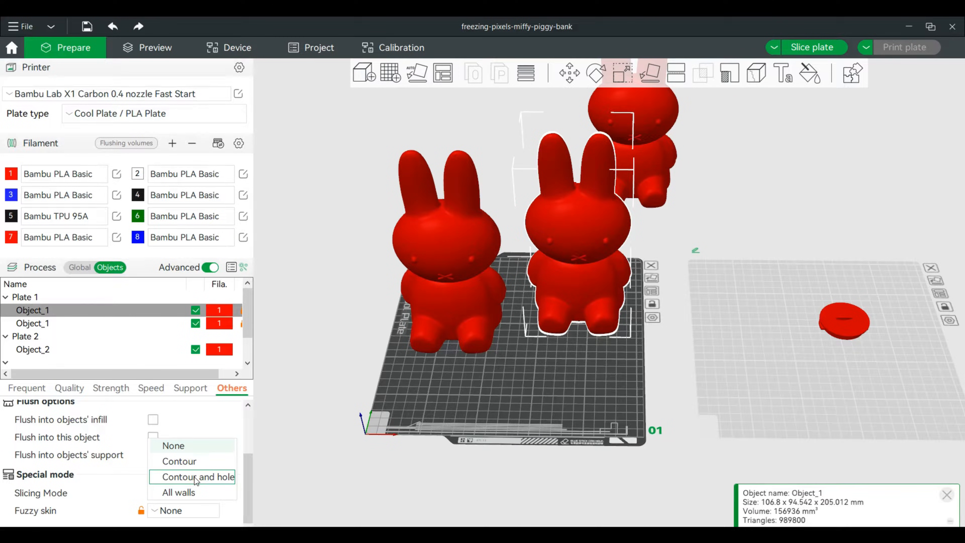
{"action": "left_click", "coordinate": [192, 477]}
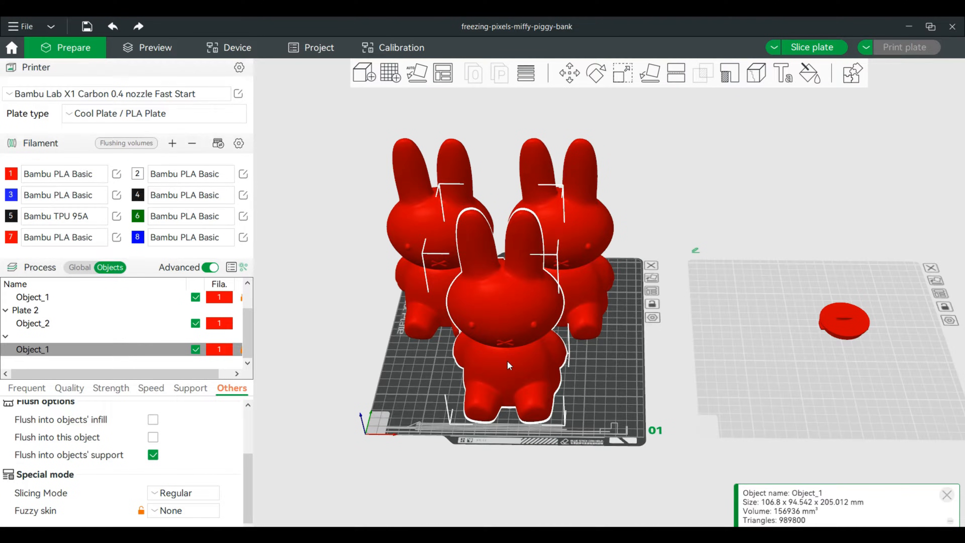
Step: Slice the three-Miffy plate and view the lower layers to compare the fuzzy-skin walls
{"action": "left_click", "coordinate": [814, 47]}
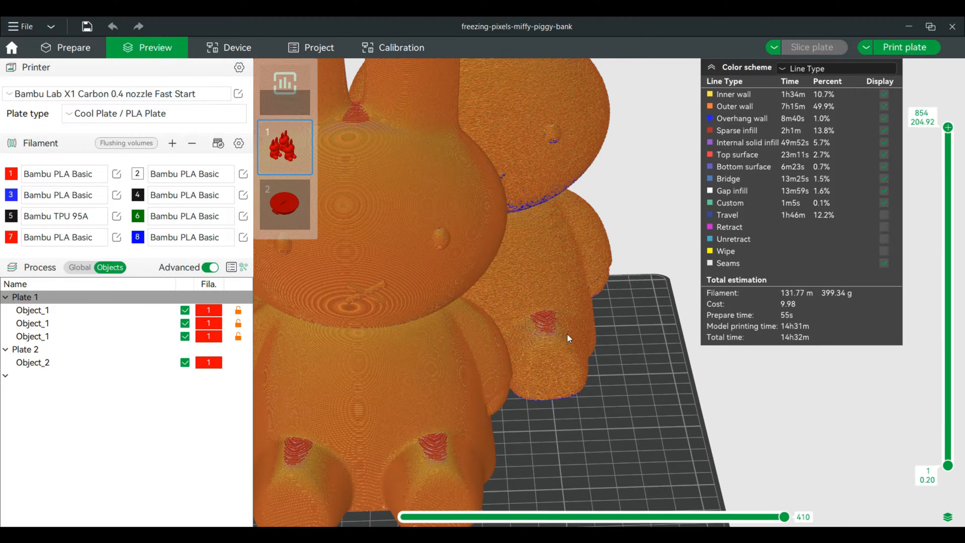
{"action": "left_click_drag", "start_coordinate": [568, 338], "coordinate": [446, 323]}
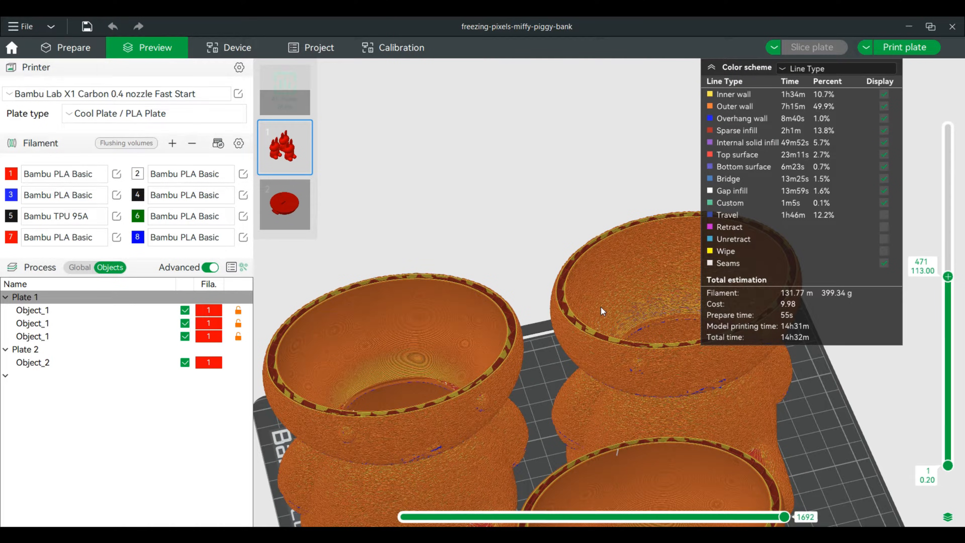
{"action": "left_click_drag", "start_coordinate": [602, 311], "coordinate": [497, 294]}
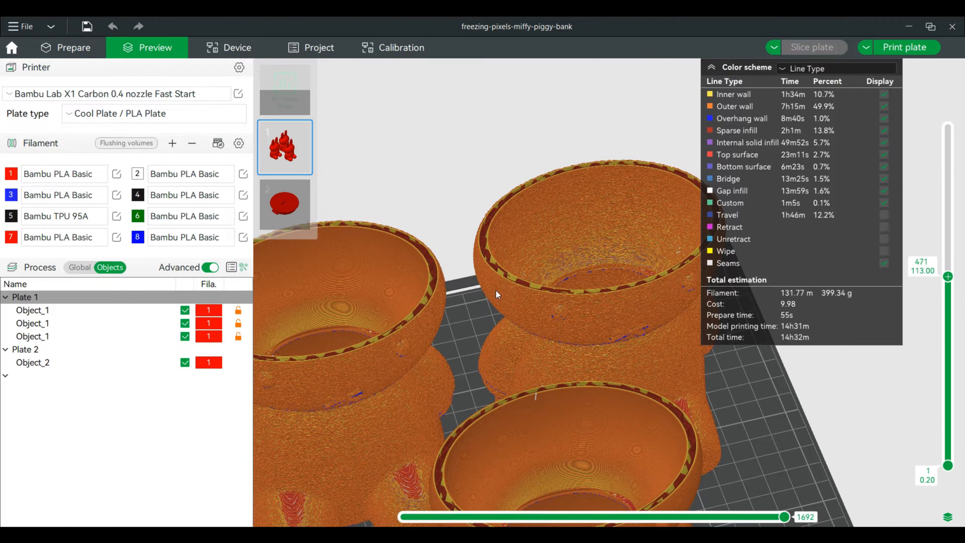
Step: Set global fuzzy skin to contour and hole, re-slice, then return to Prepare
{"action": "left_click", "coordinate": [73, 48]}
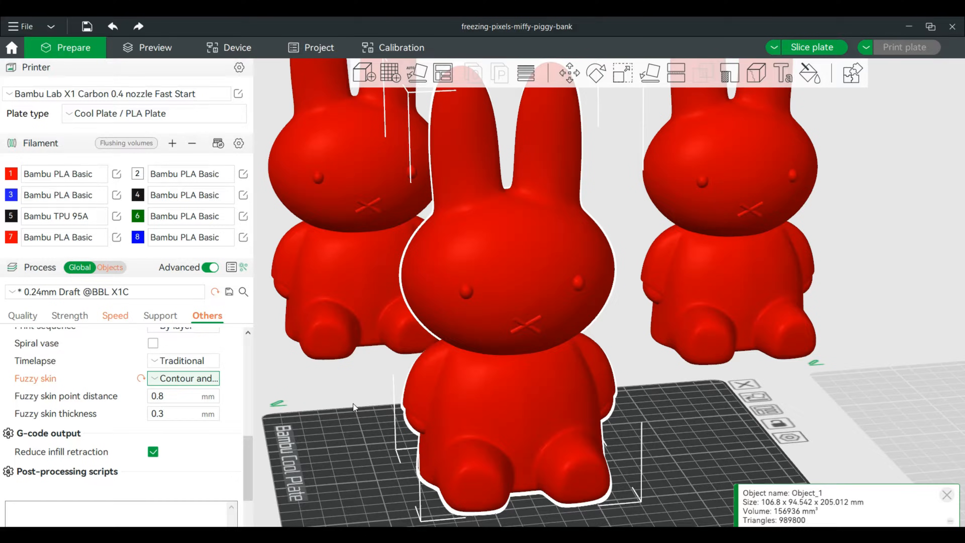
{"action": "left_click", "coordinate": [155, 48]}
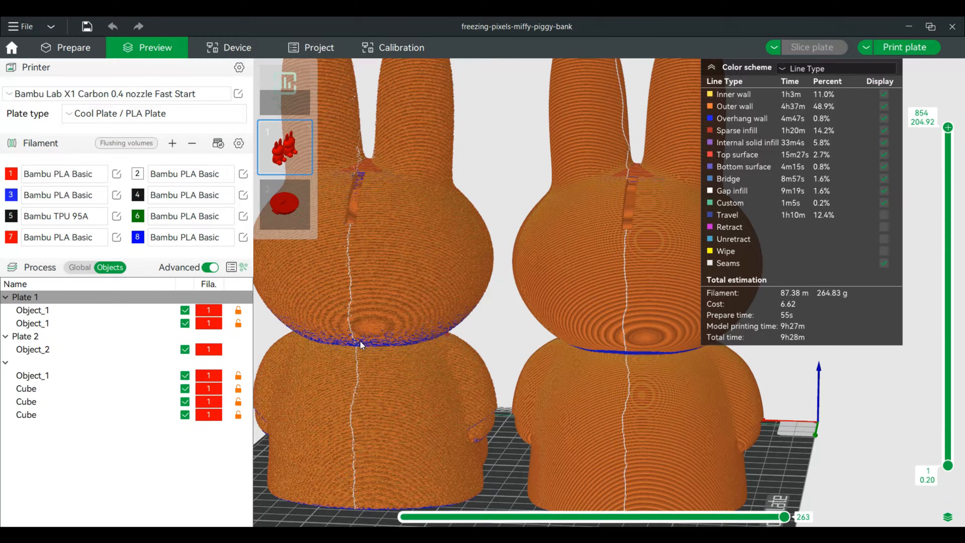
{"action": "left_click", "coordinate": [73, 47]}
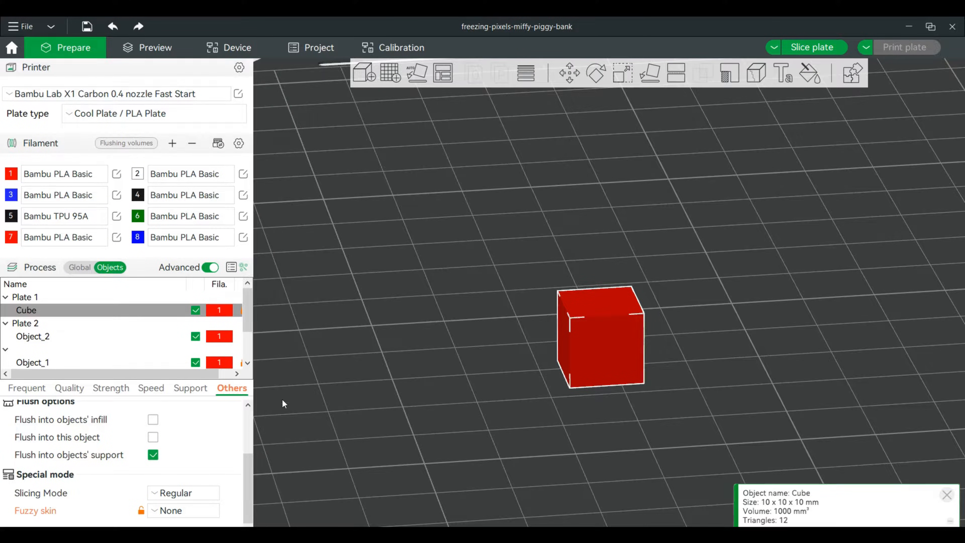
{"action": "mouse_move", "coordinate": [379, 354]}
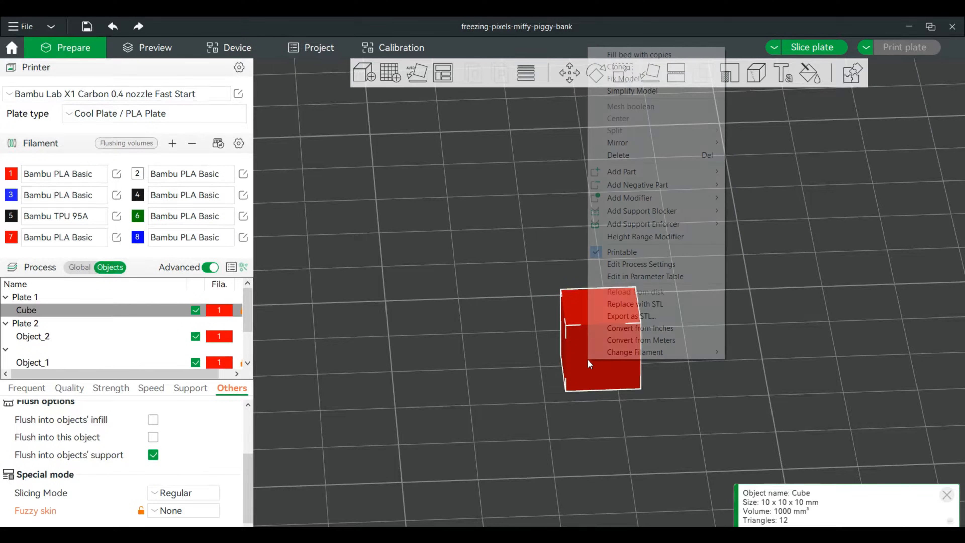
{"action": "mouse_move", "coordinate": [621, 67]}
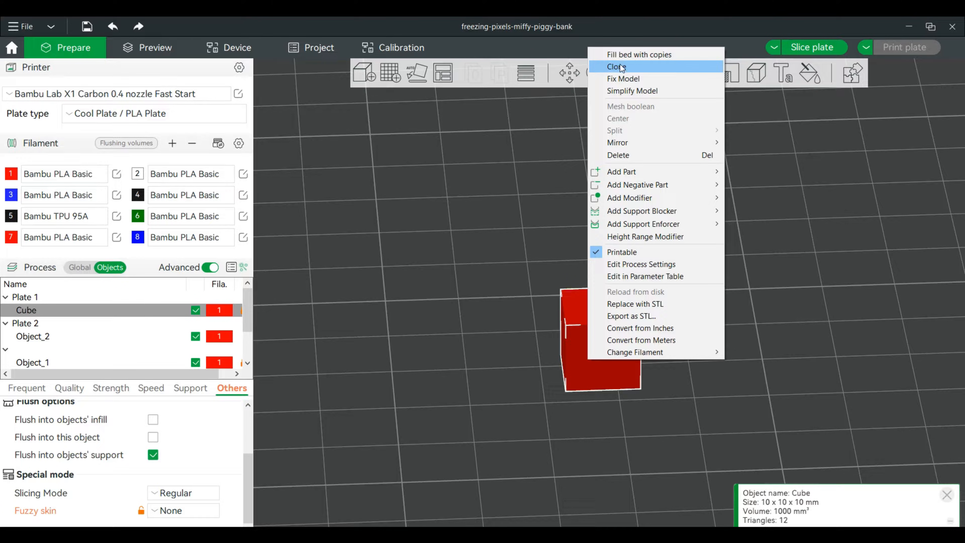
Step: Clone the cube into three, arrange them apart on the plate and select the middle cube
{"action": "left_click", "coordinate": [616, 66]}
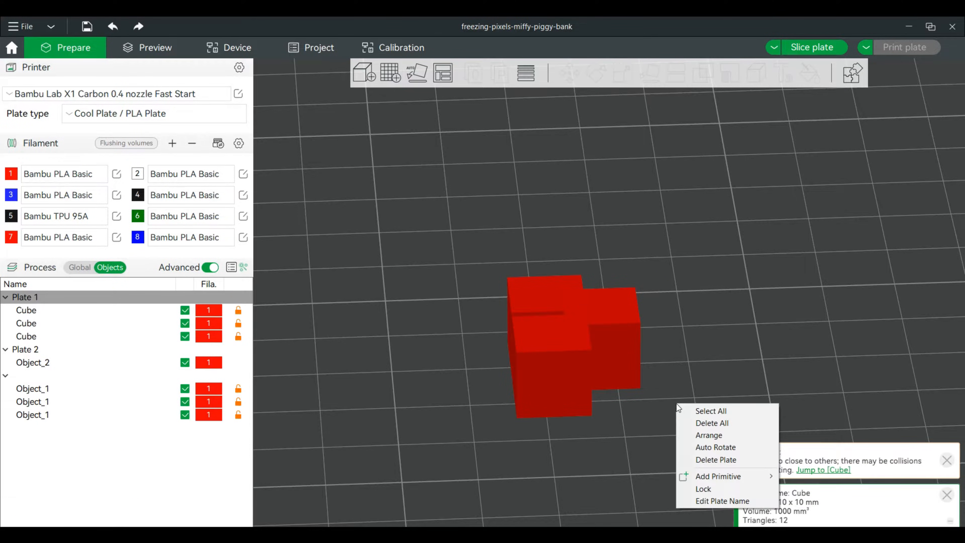
{"action": "left_click", "coordinate": [708, 435]}
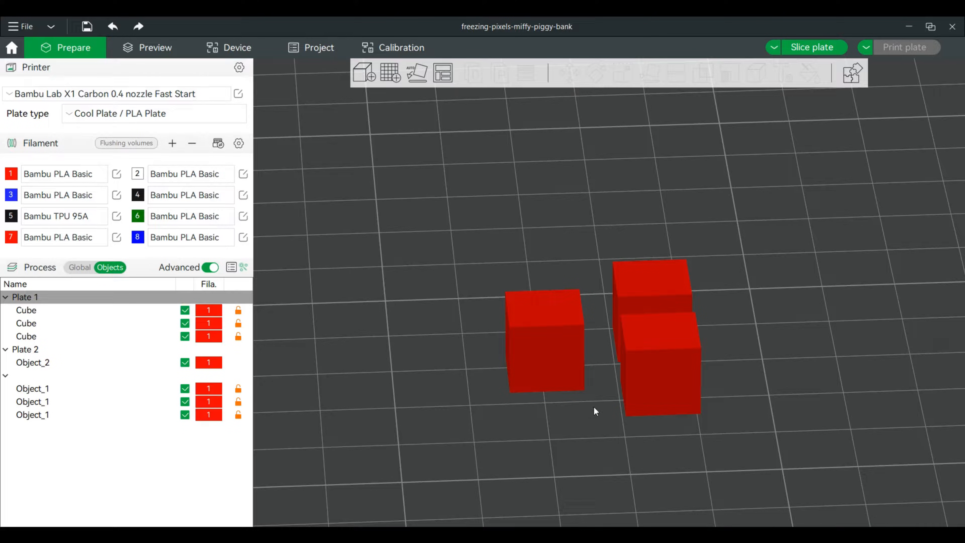
{"action": "left_click", "coordinate": [535, 326]}
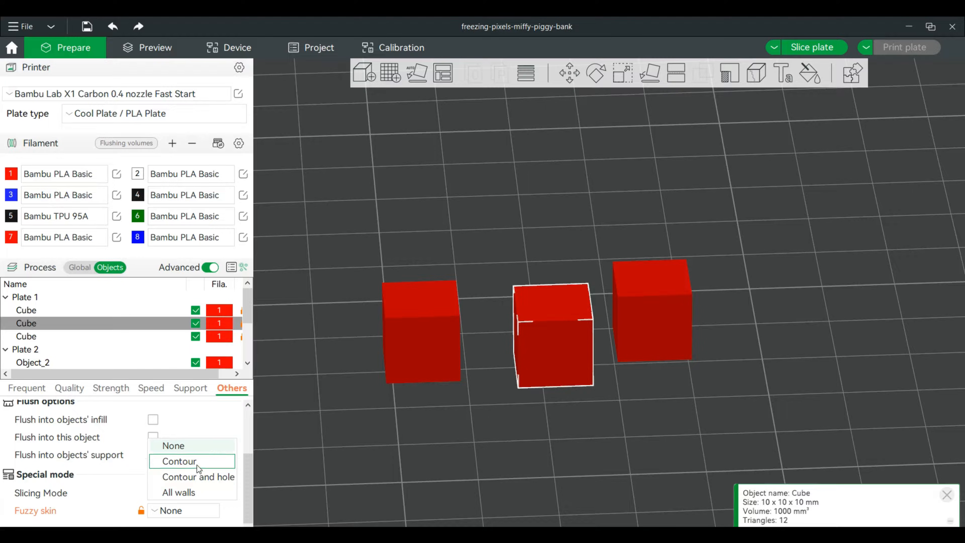
Step: Give the middle cube contour fuzzy skin with an edited value of 1
{"action": "left_click", "coordinate": [179, 461]}
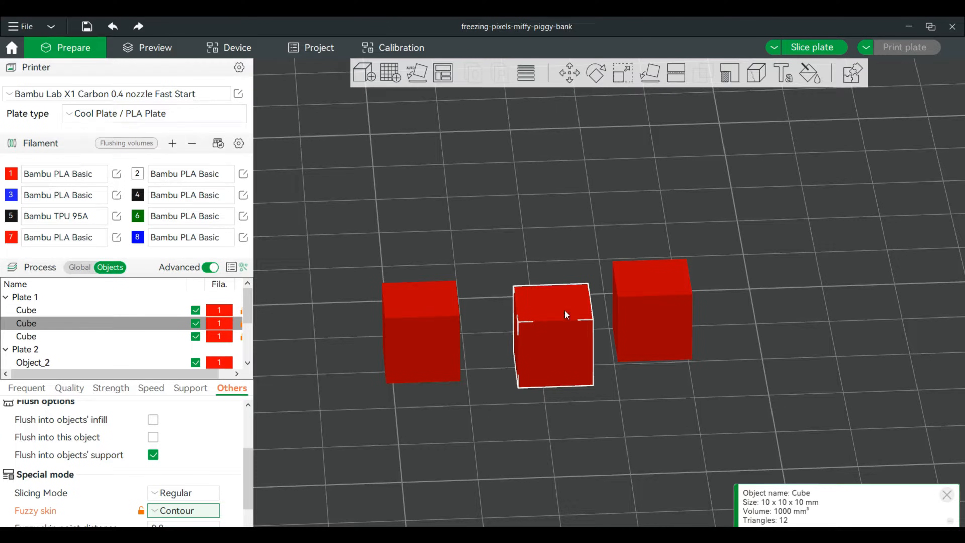
{"action": "mouse_move", "coordinate": [283, 474]}
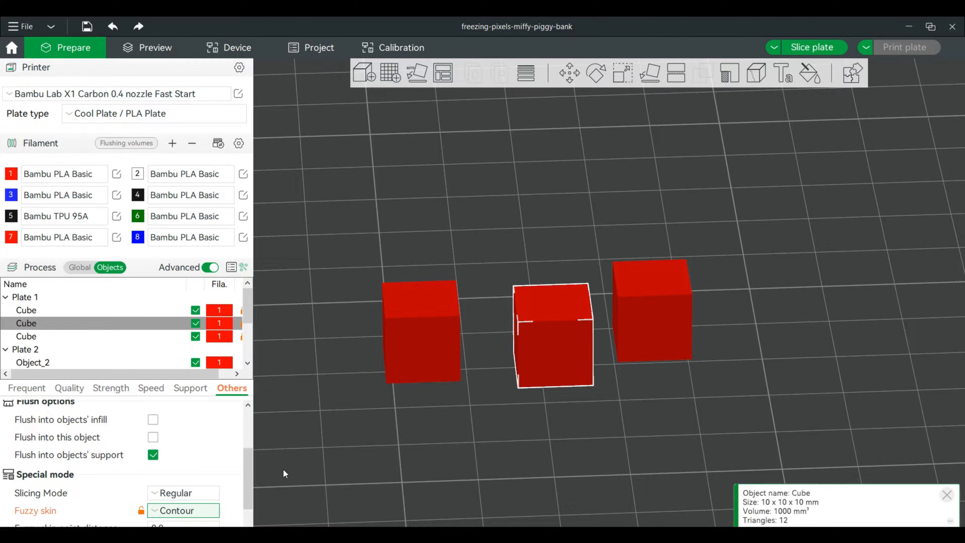
{"action": "scroll", "scroll_direction": "down", "scroll_amount": 3}
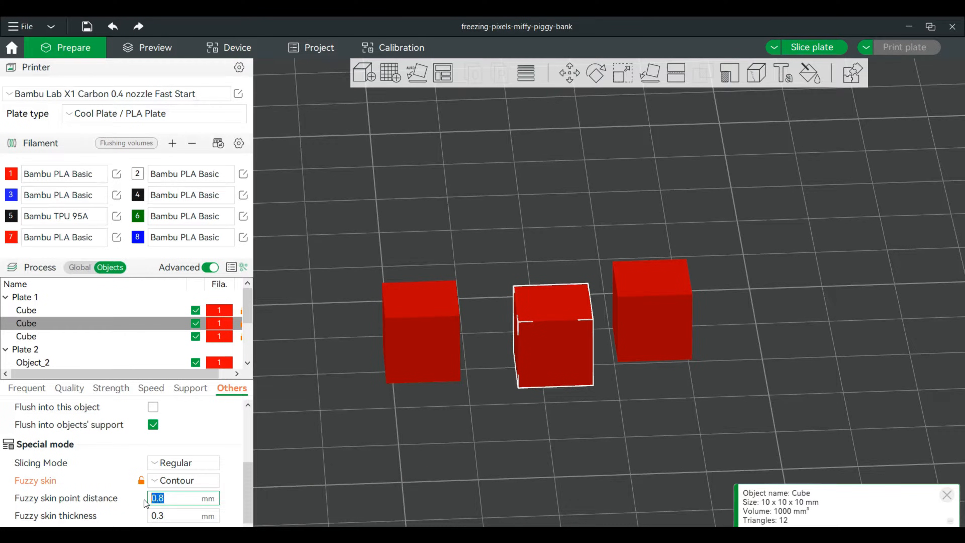
{"action": "type", "text": "1"}
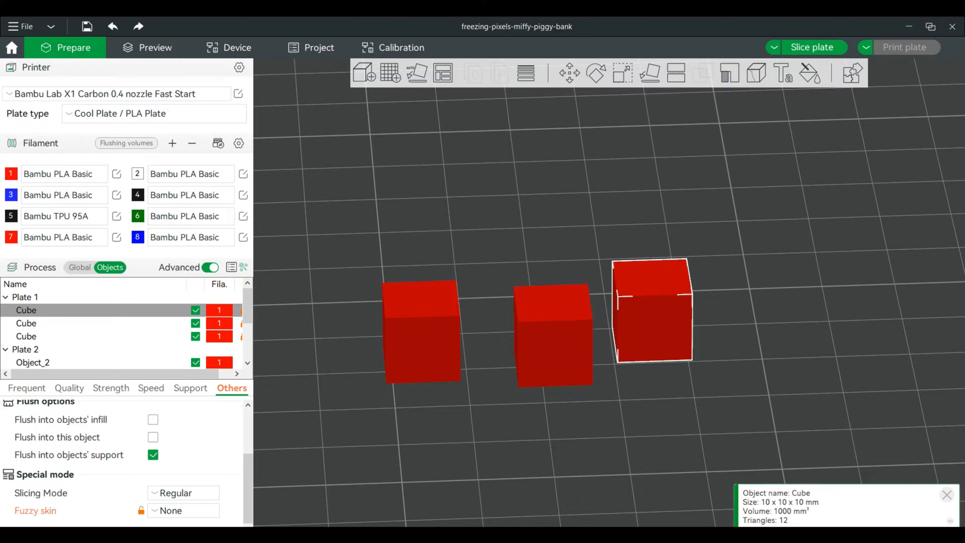
Step: Give the right cube contour fuzzy skin with an edited value of 1, then slice the cube plate
{"action": "left_click", "coordinate": [182, 510]}
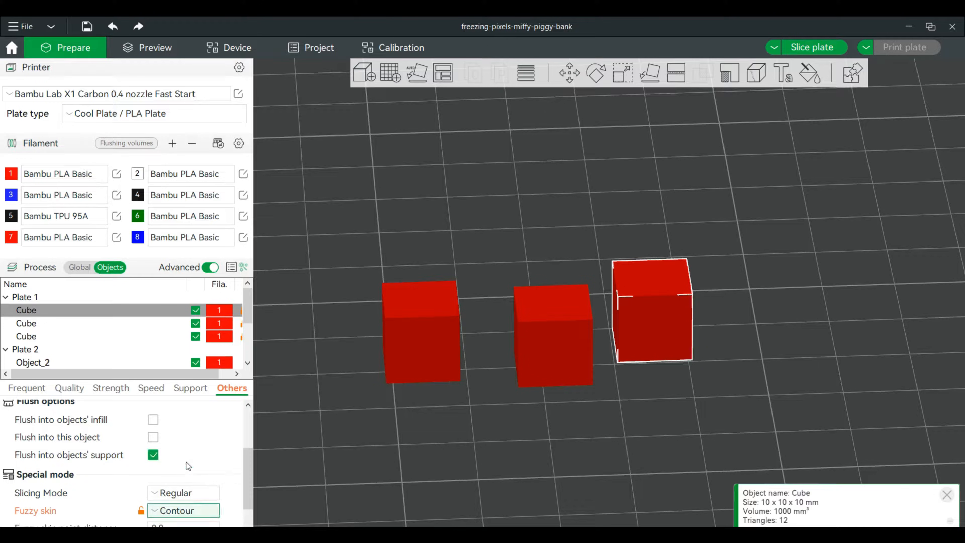
{"action": "scroll", "scroll_direction": "down", "scroll_amount": 3}
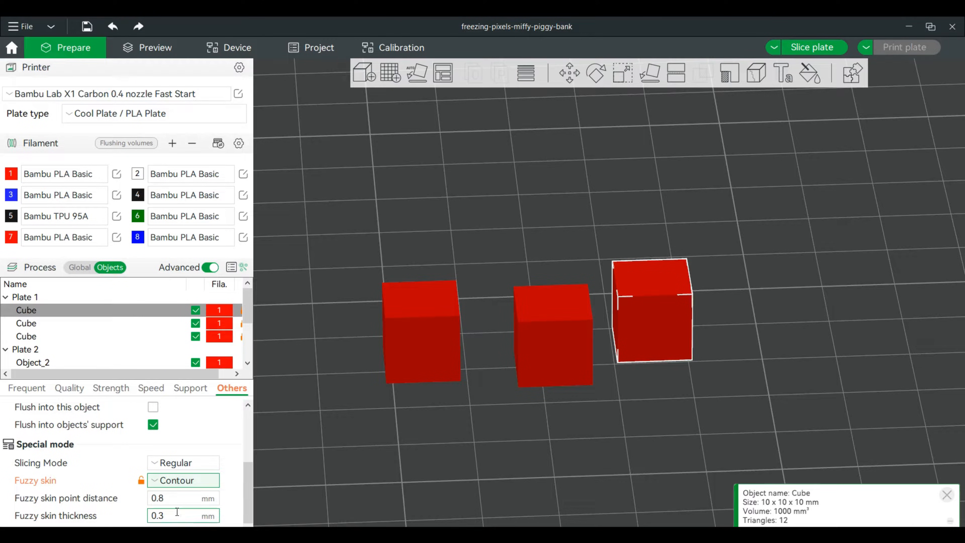
{"action": "type", "text": "1"}
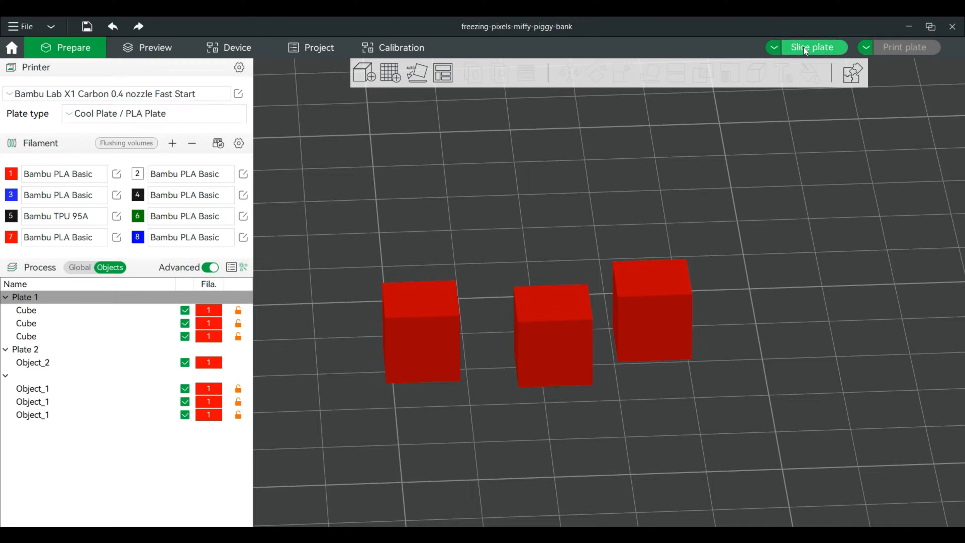
{"action": "left_click", "coordinate": [812, 47]}
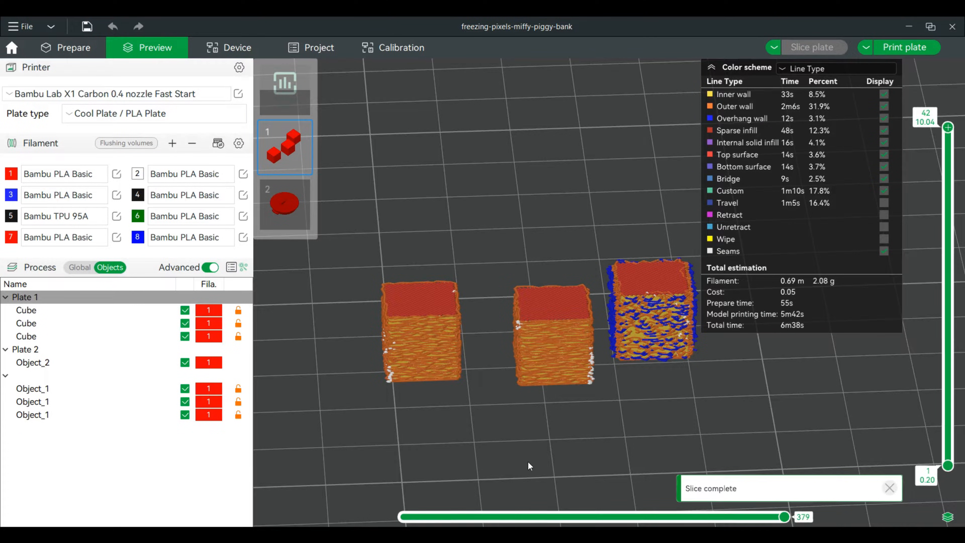